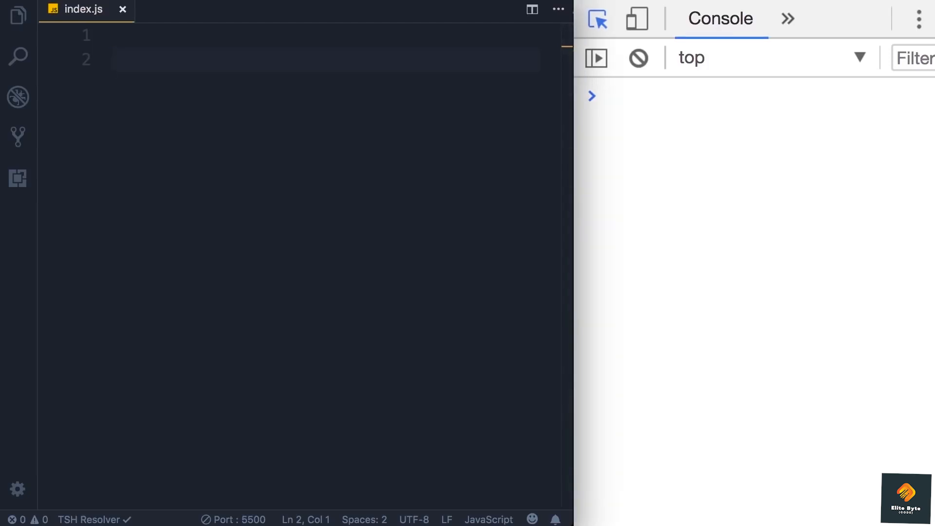
# - Write function greet() { console.log('Hello World'); } in index.js
pyautogui.write('function')
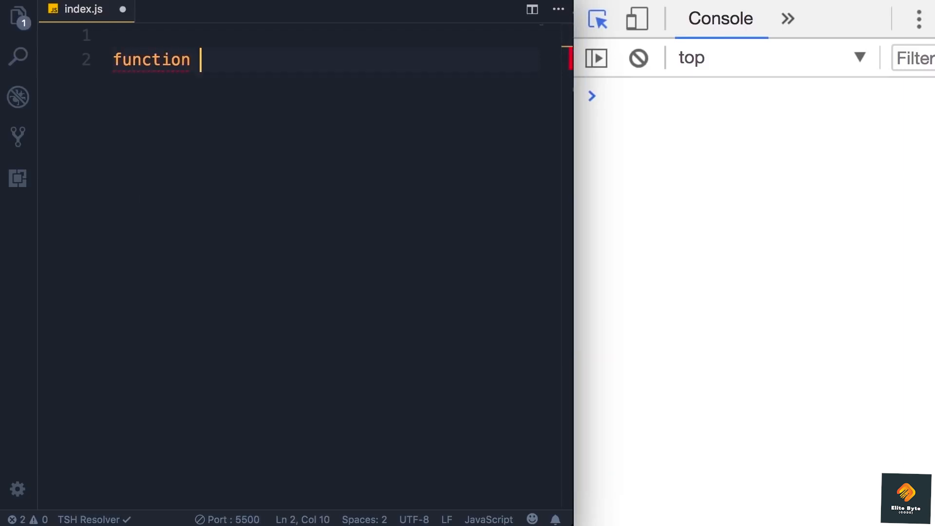
pyautogui.write('greet')
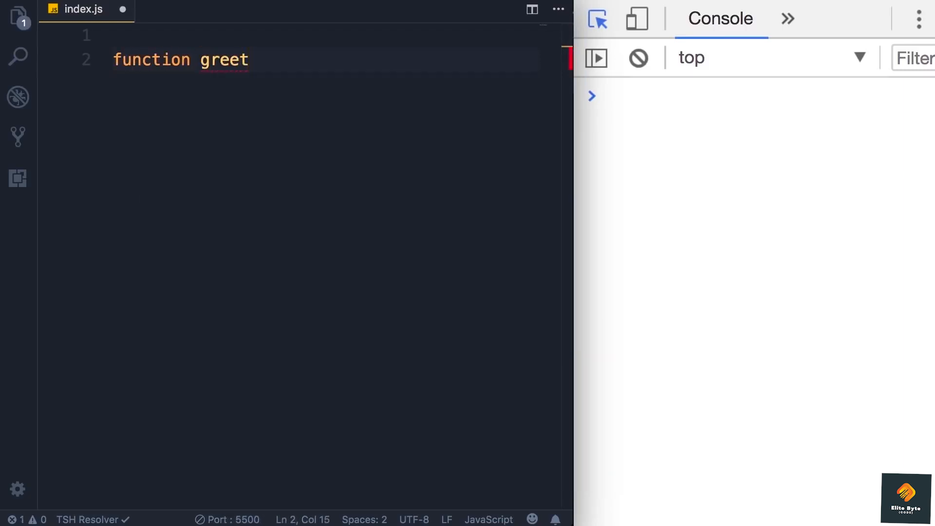
pyautogui.write('()')
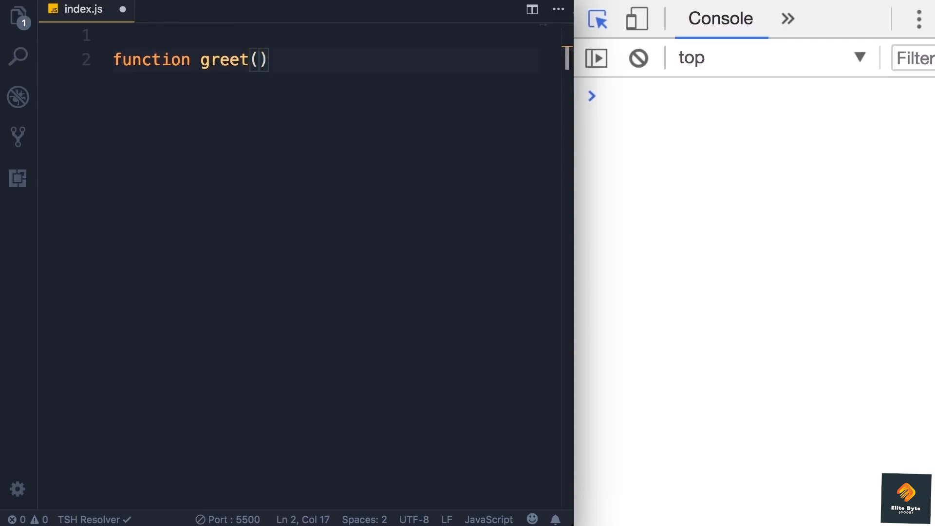
pyautogui.write('{')
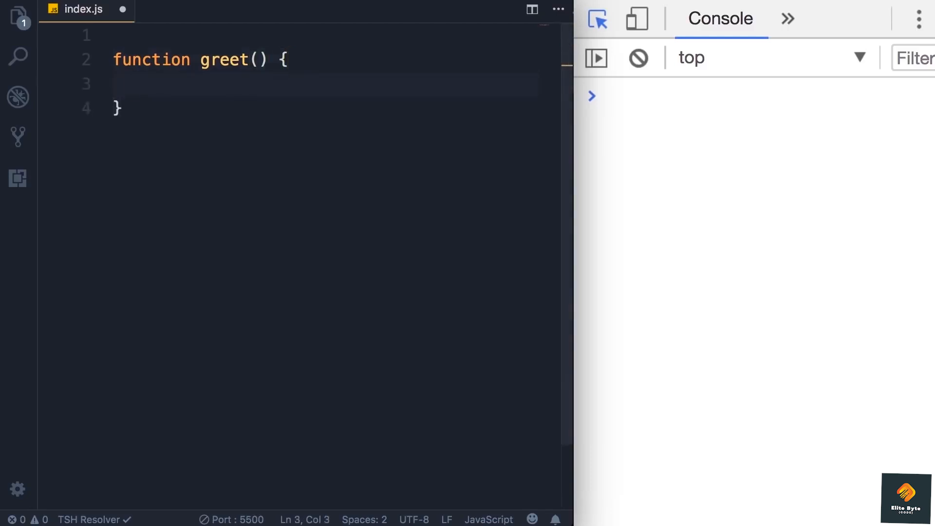
pyautogui.write('console.log')
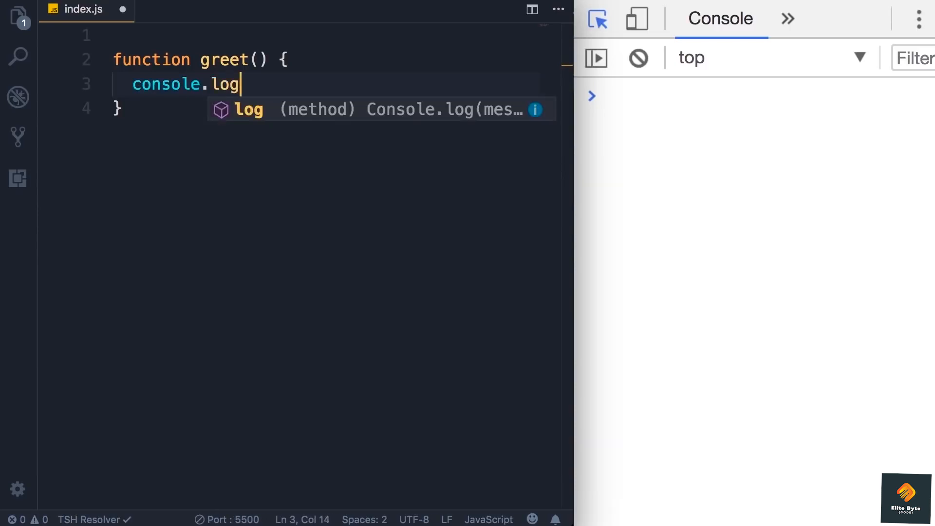
pyautogui.write("('Hello')")
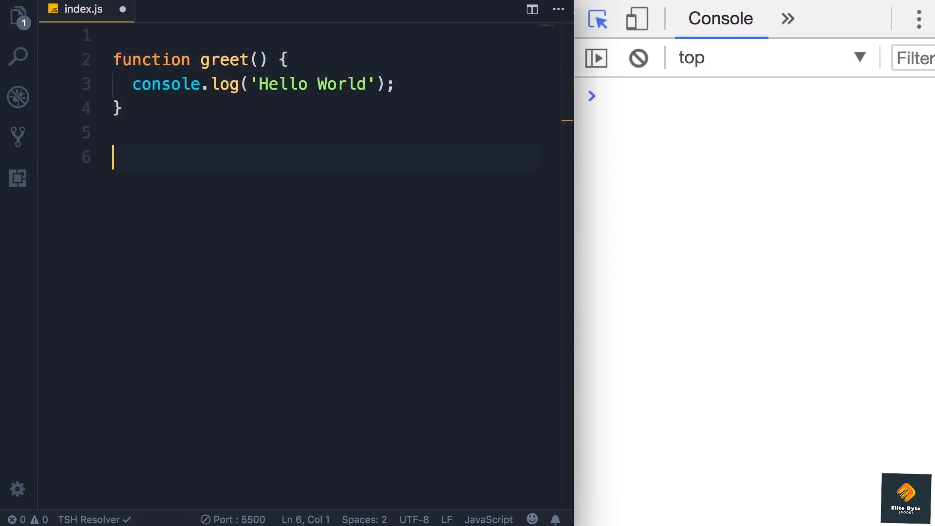
# - Add a greet(); call below the function so the console logs Hello World
pyautogui.write('greet')
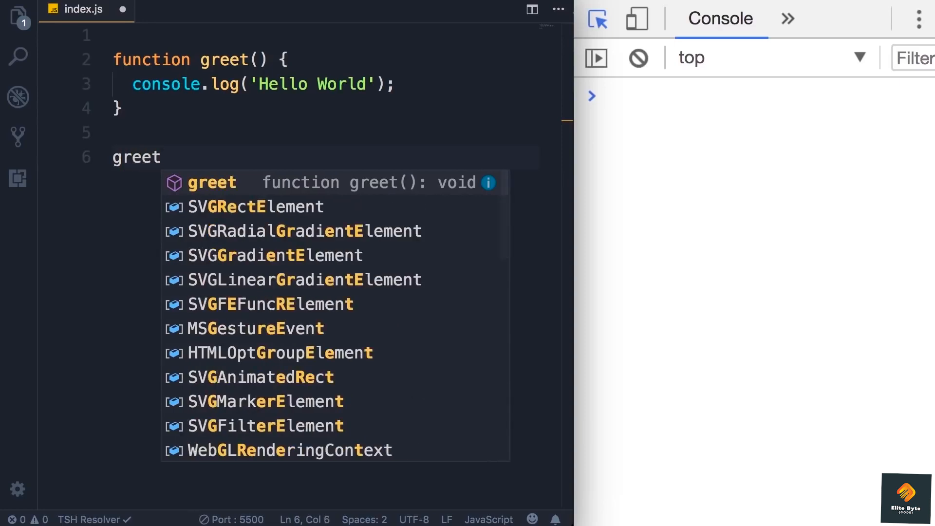
pyautogui.write('(')
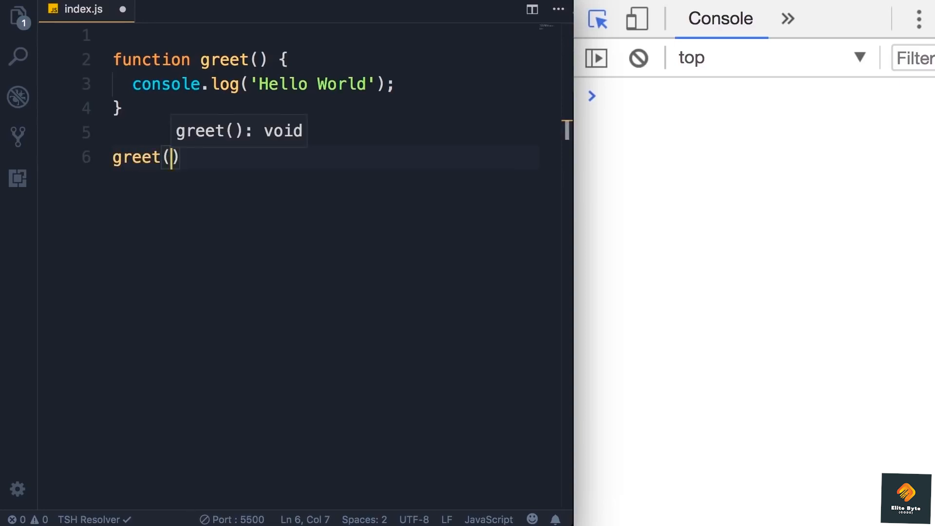
pyautogui.write(';')
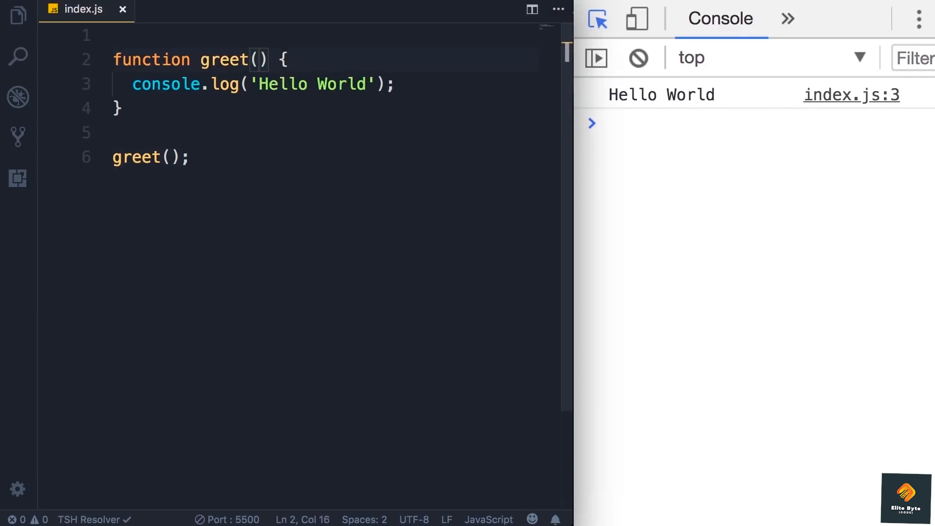
# - Add a name parameter to the greet function
pyautogui.write('name')
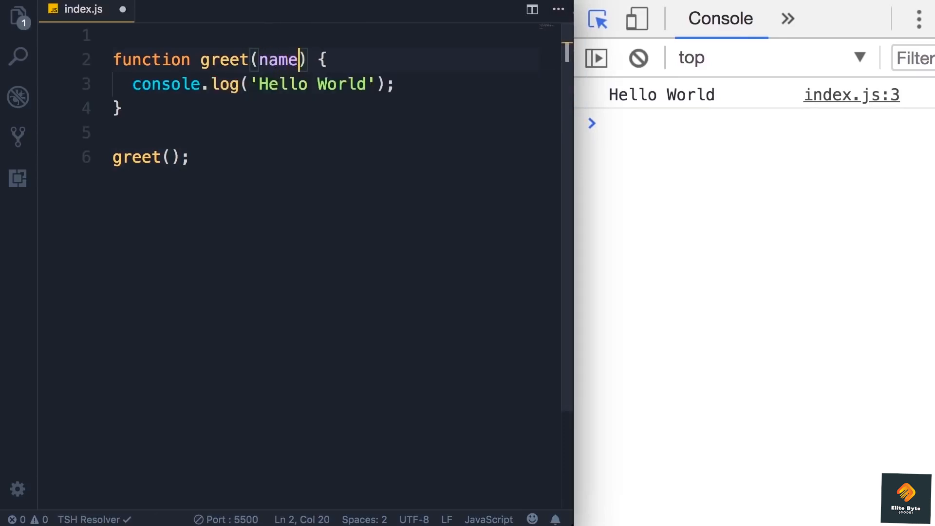
pyautogui.doubleClick(277, 60)
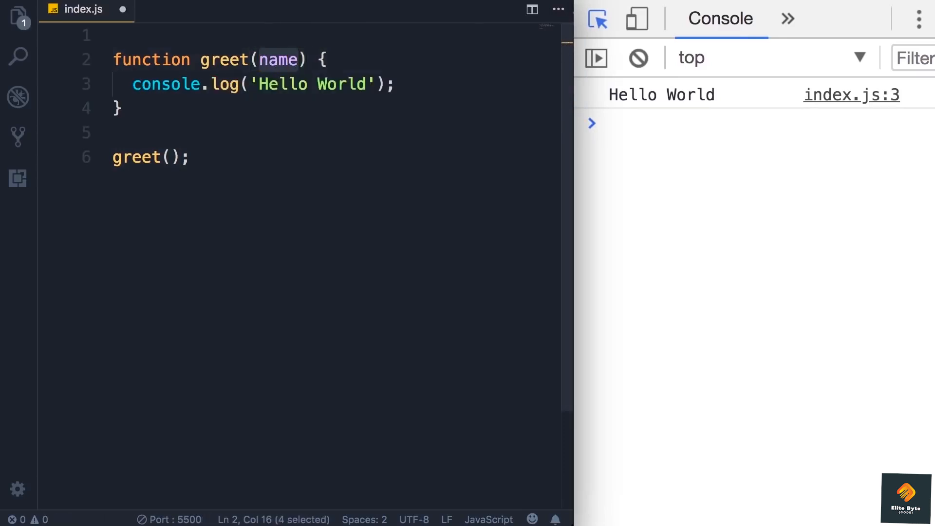
pyautogui.doubleClick(225, 59)
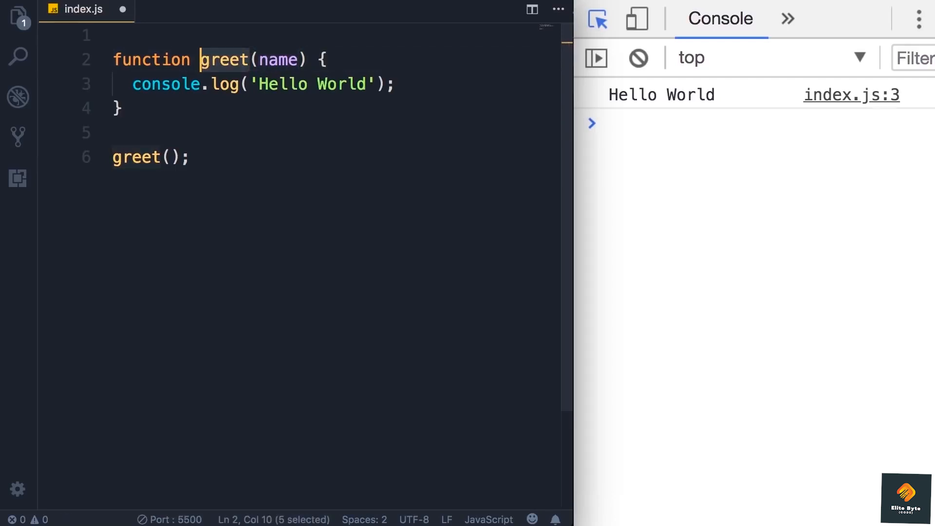
pyautogui.doubleClick(276, 59)
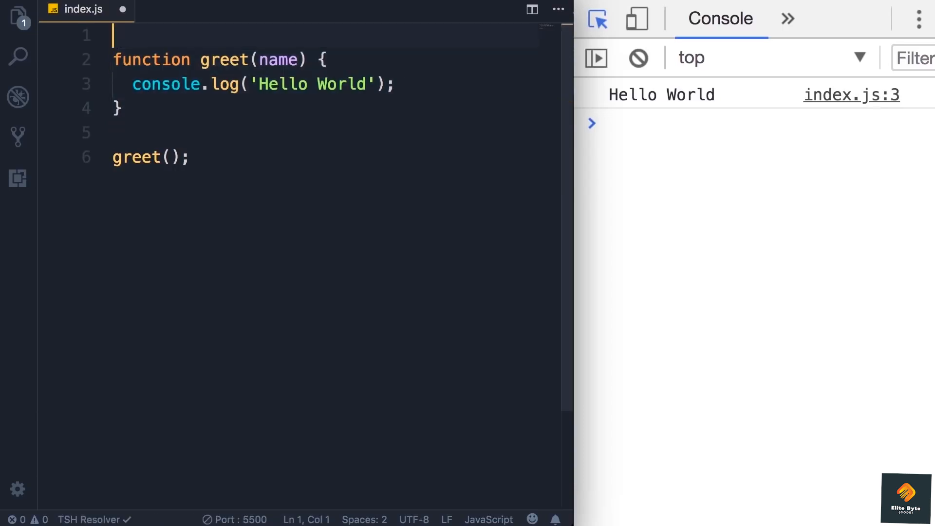
# - Replace World so console.log prints 'Hello ' + name
pyautogui.doubleClick(277, 59)
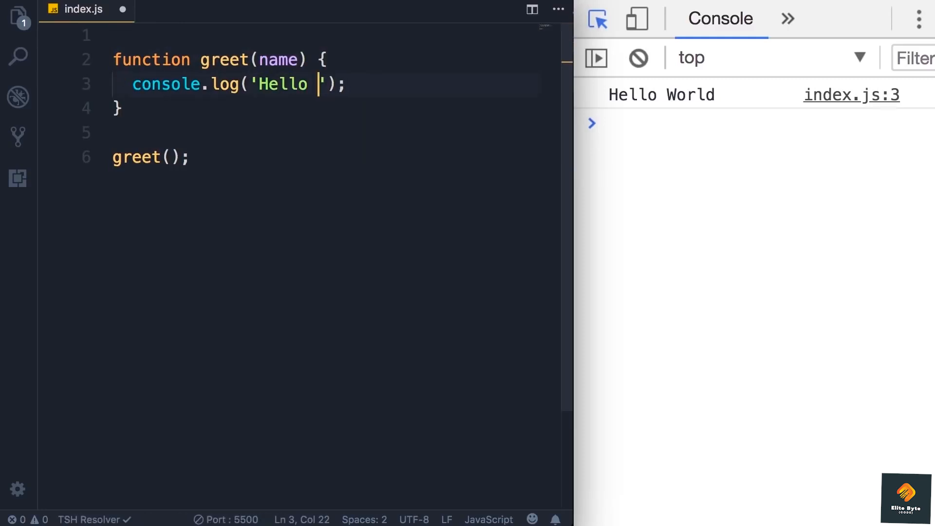
pyautogui.write('+')
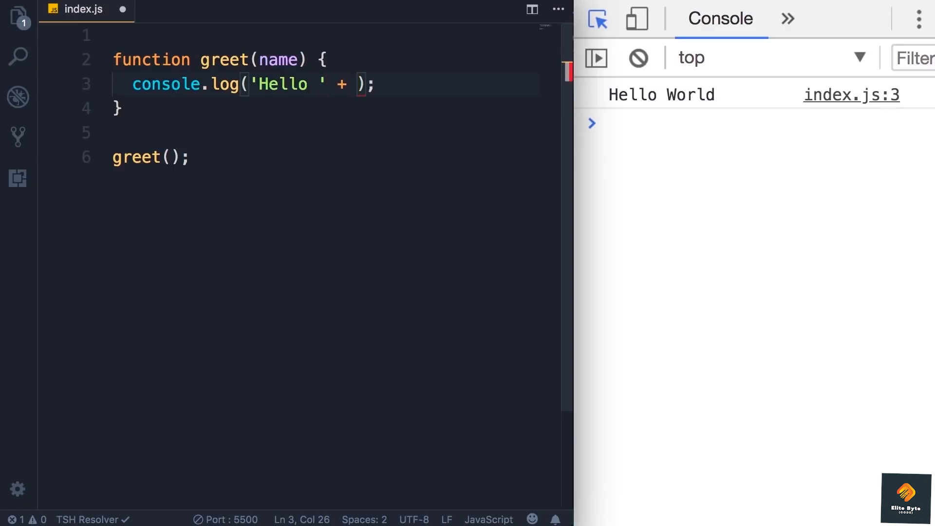
pyautogui.write('name')
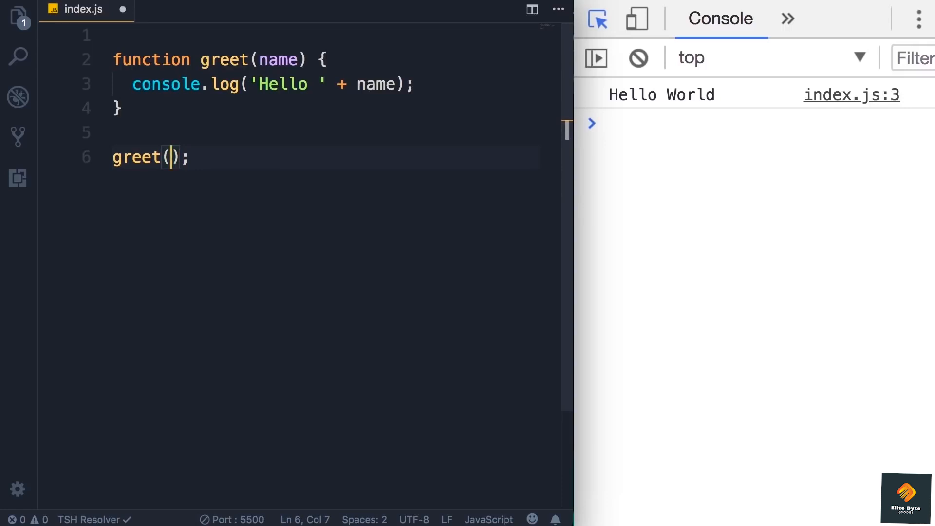
# - Call greet('John') and add a second call greet('Mary')
pyautogui.write("'John'")
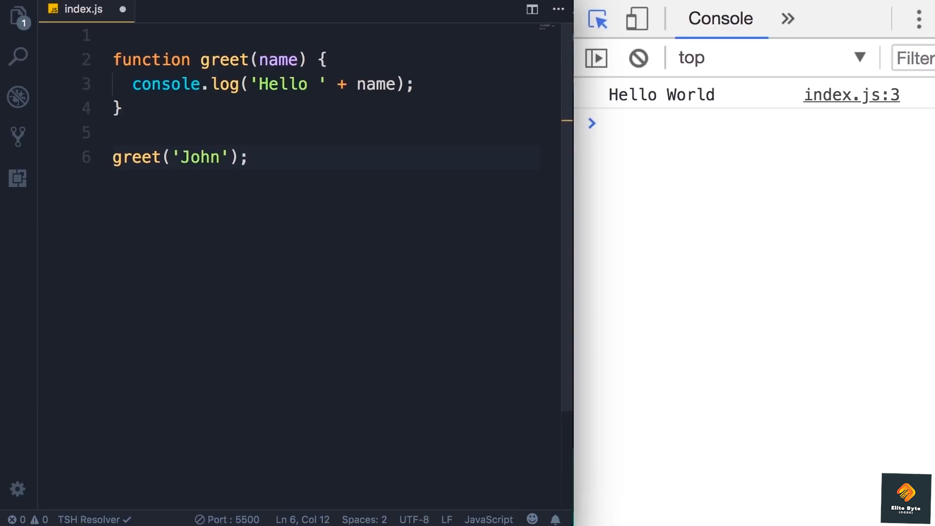
pyautogui.doubleClick(202, 157)
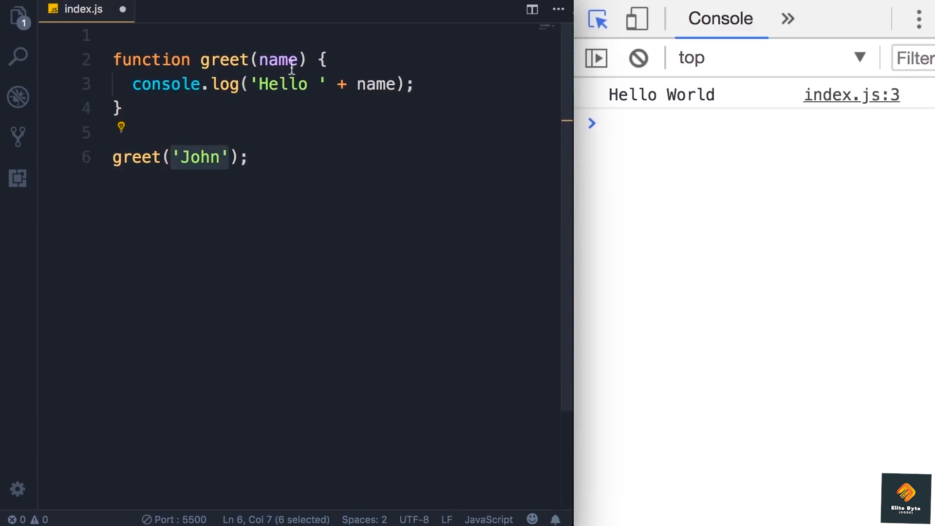
pyautogui.doubleClick(277, 60)
pyautogui.write("greet('John');")
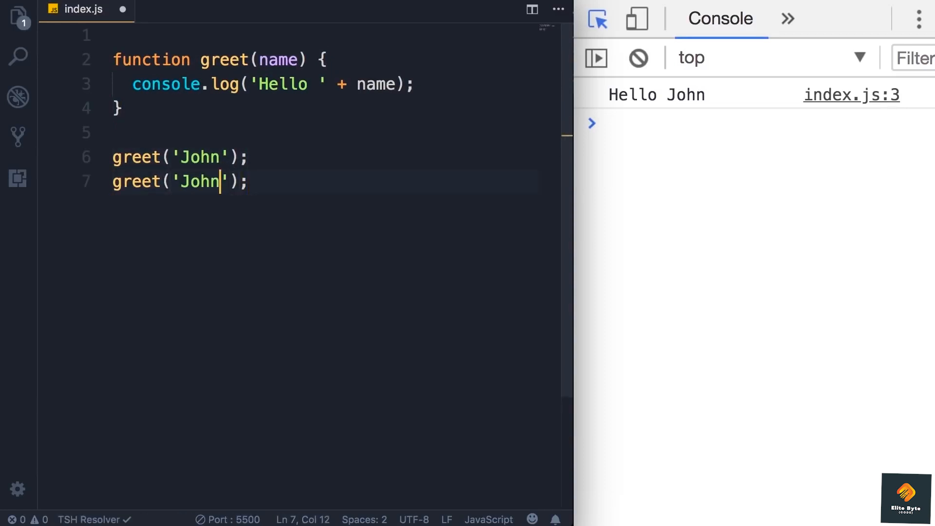
pyautogui.write('Mary')
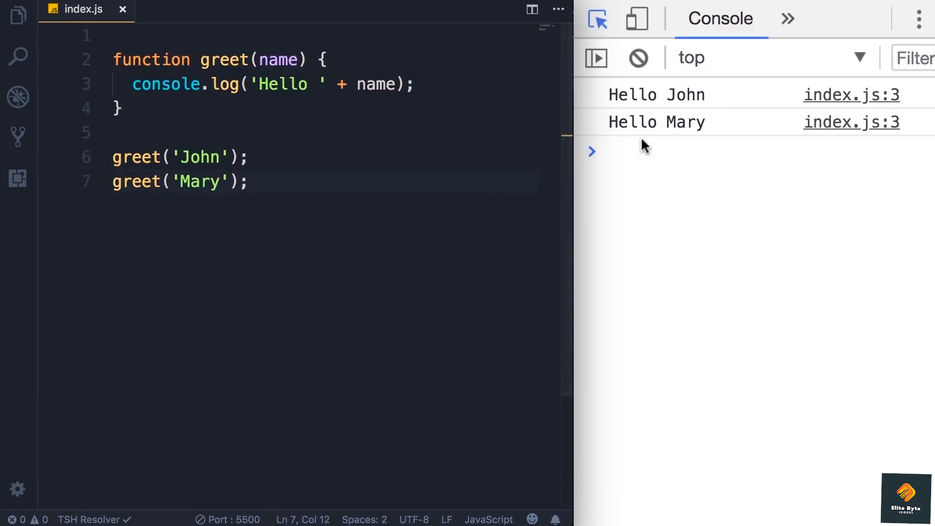
pyautogui.moveTo(627, 165)
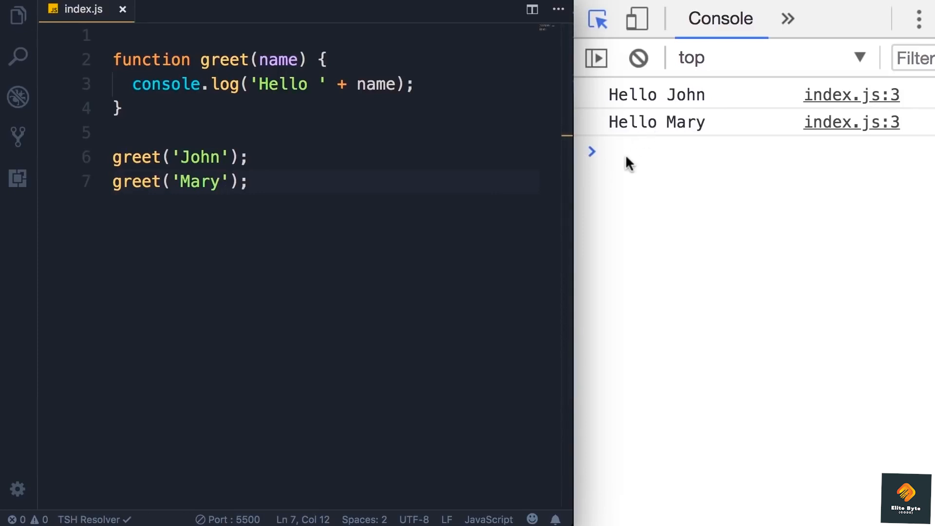
pyautogui.click(220, 182)
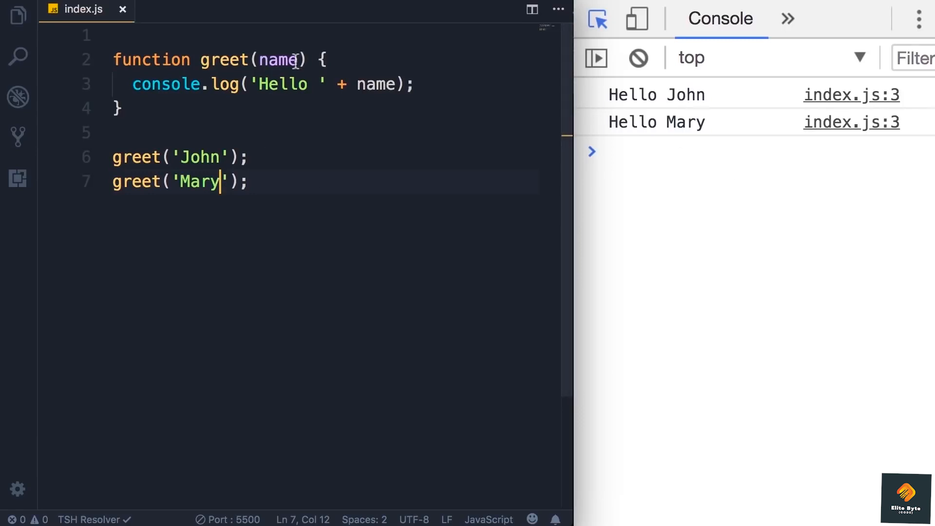
pyautogui.doubleClick(276, 60)
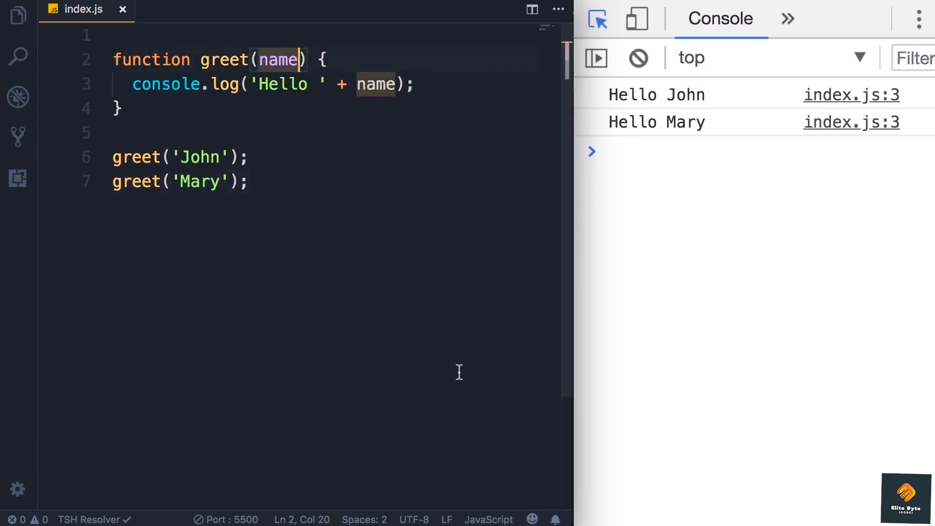
# - Add a lastName parameter after name in greet's parameter list
pyautogui.write(', l')
pyautogui.click(337, 85)
pyautogui.write(" + ' ' + l")
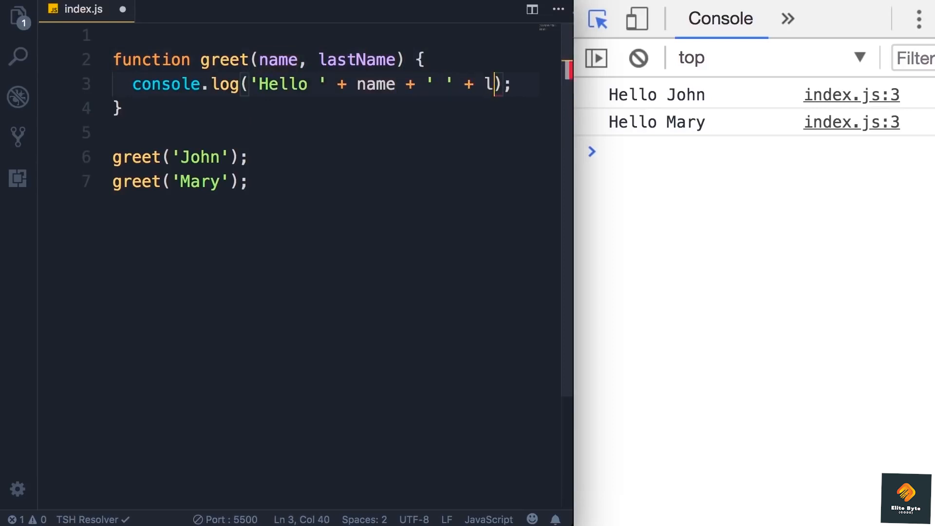
pyautogui.write('astName')
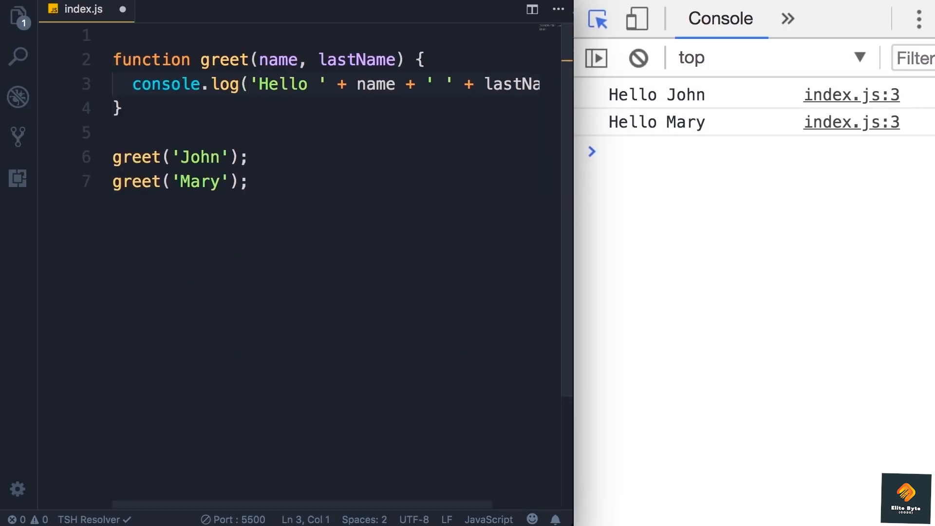
pyautogui.tripleClick(179, 157)
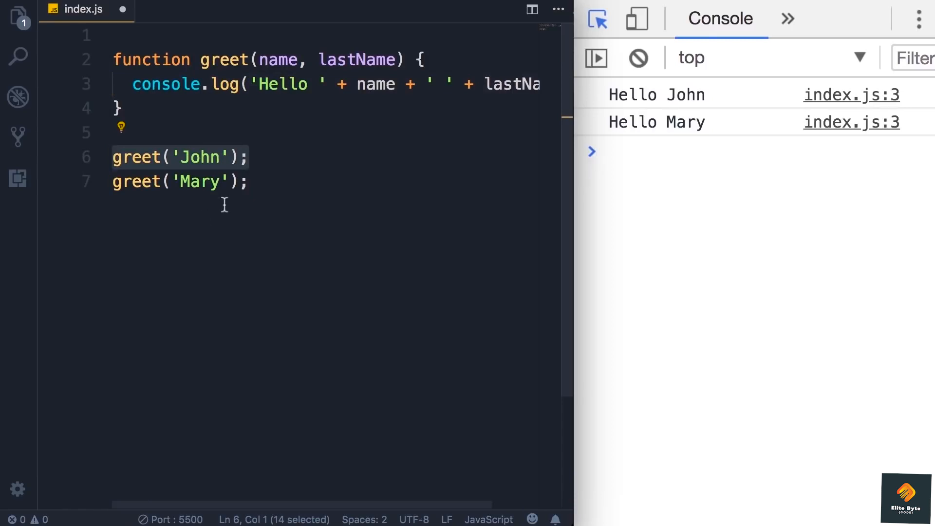
pyautogui.moveTo(338, 172)
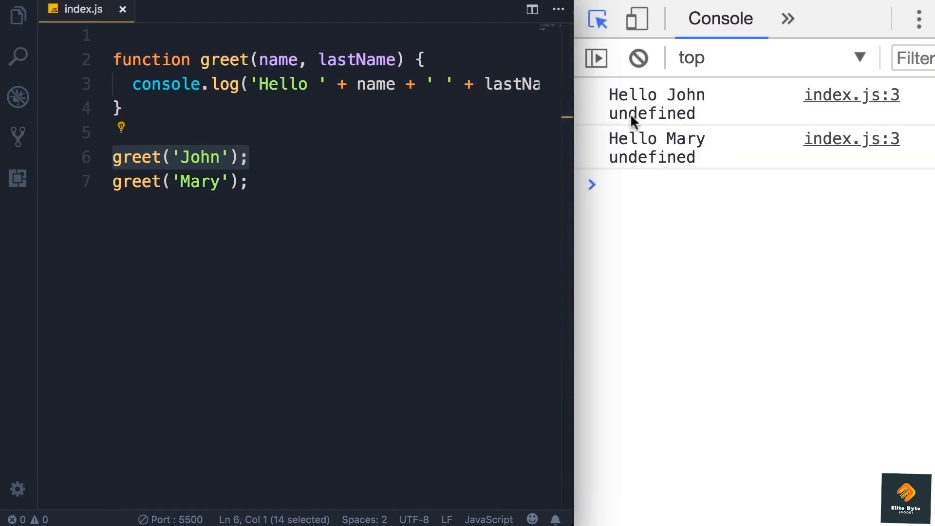
pyautogui.moveTo(682, 122)
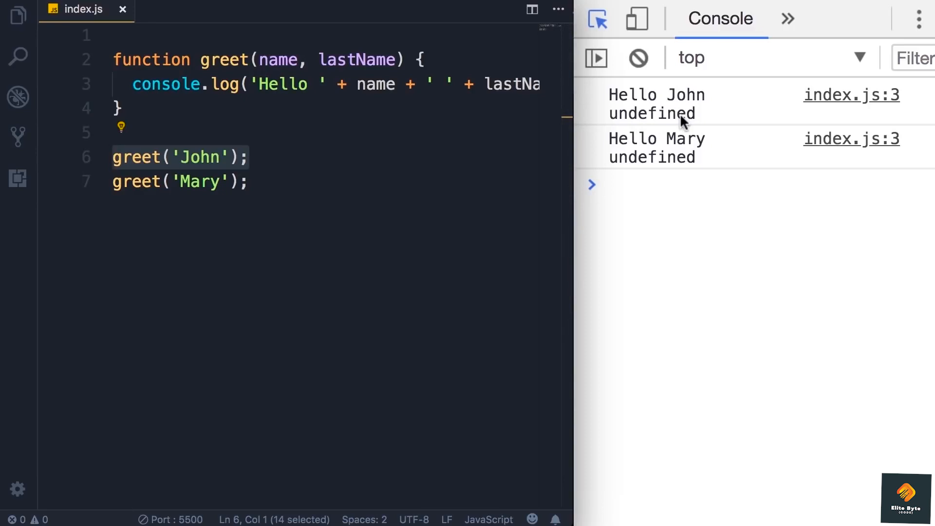
pyautogui.moveTo(669, 122)
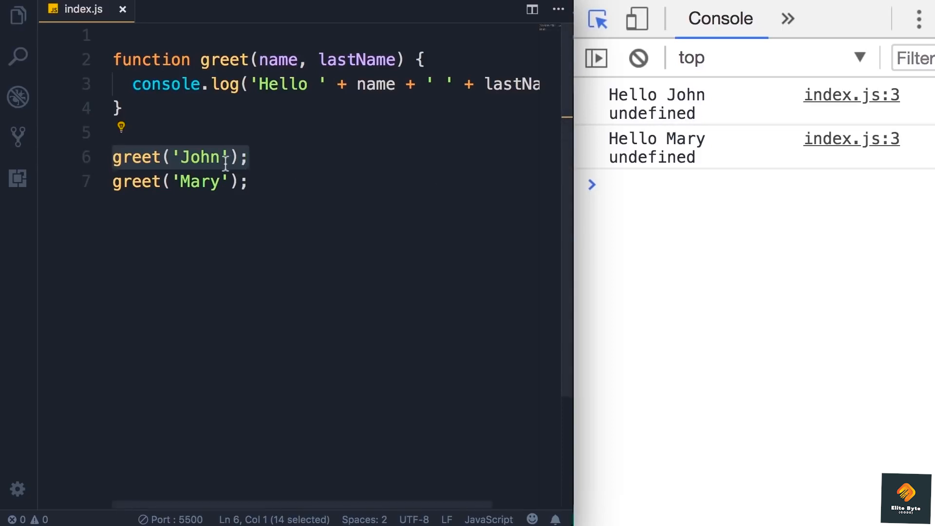
# - Pass 'Smith' after 'John' in the first call and delete the greet('Mary') call
pyautogui.doubleClick(356, 59)
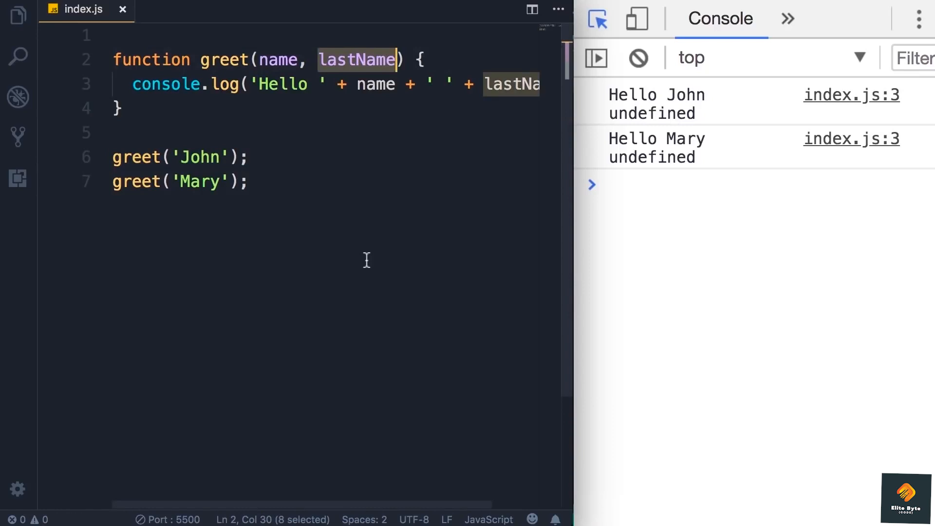
pyautogui.click(229, 156)
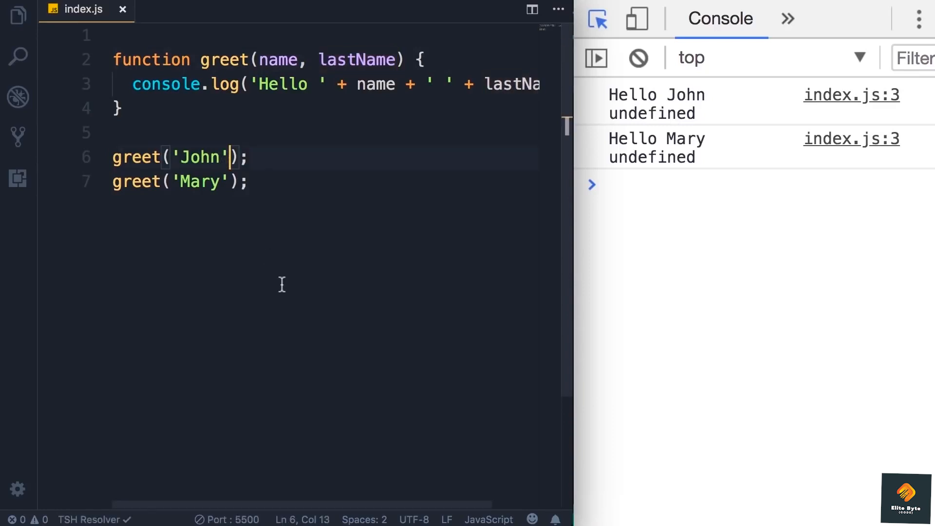
pyautogui.write(", '")
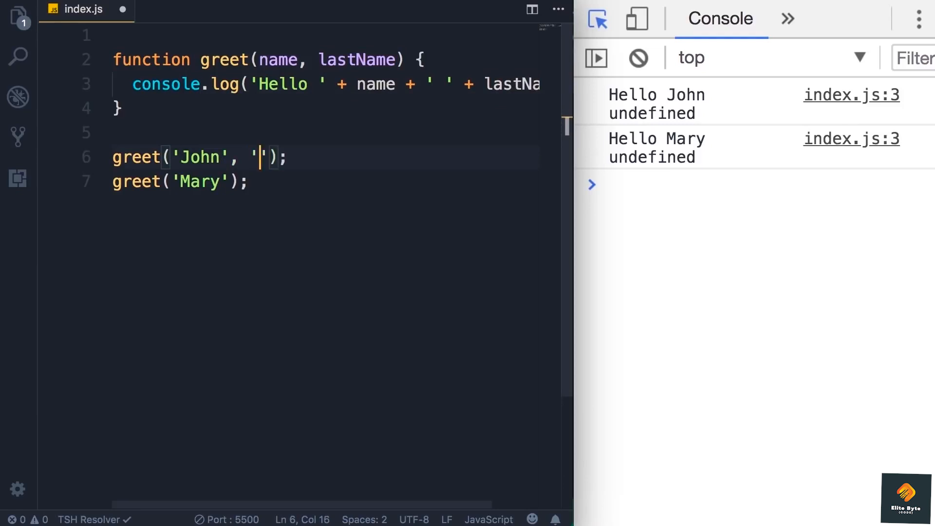
pyautogui.write('Smith')
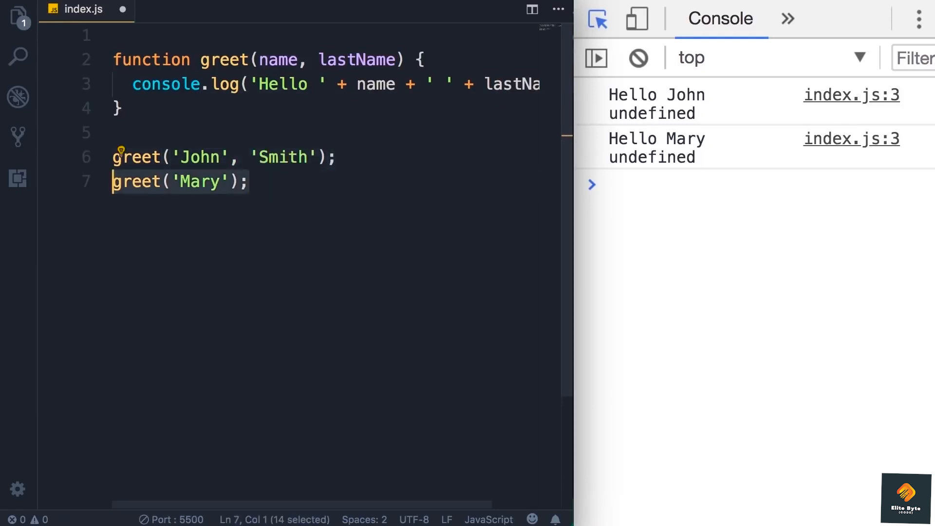
pyautogui.press('Delete')
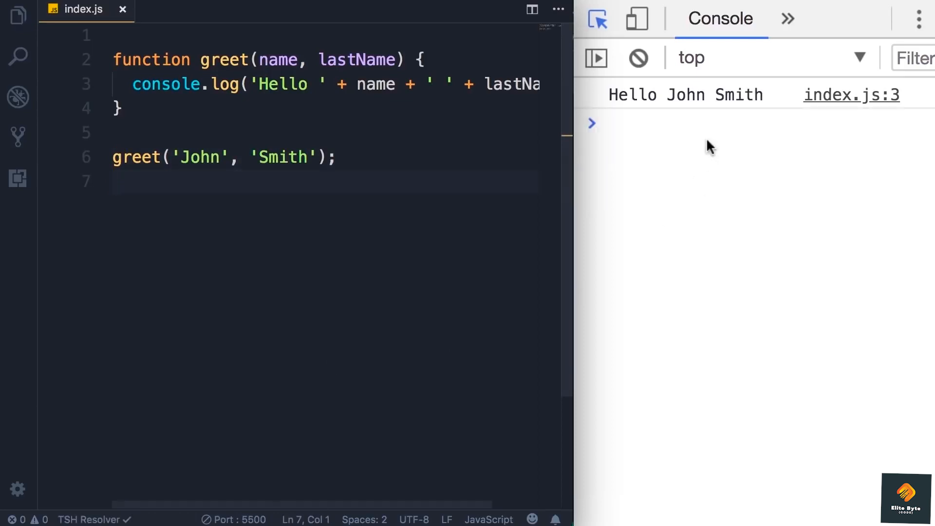
pyautogui.moveTo(752, 123)
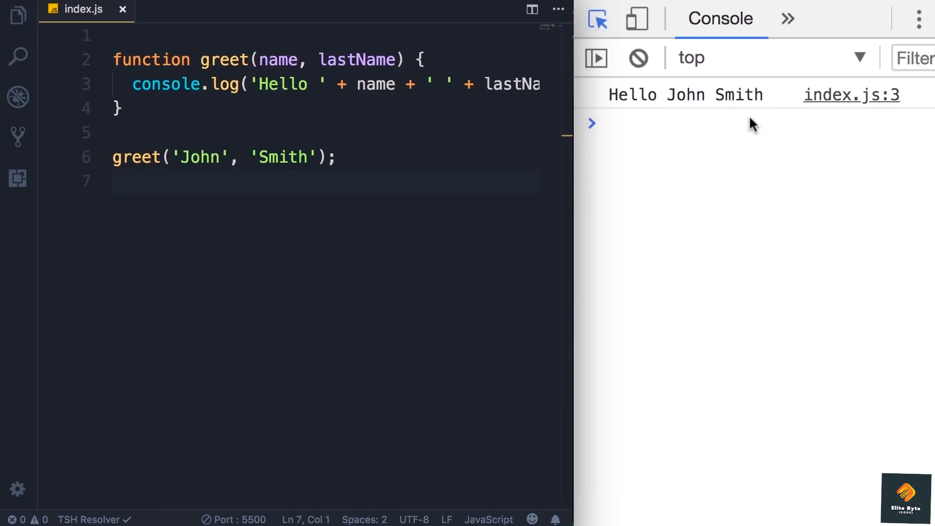